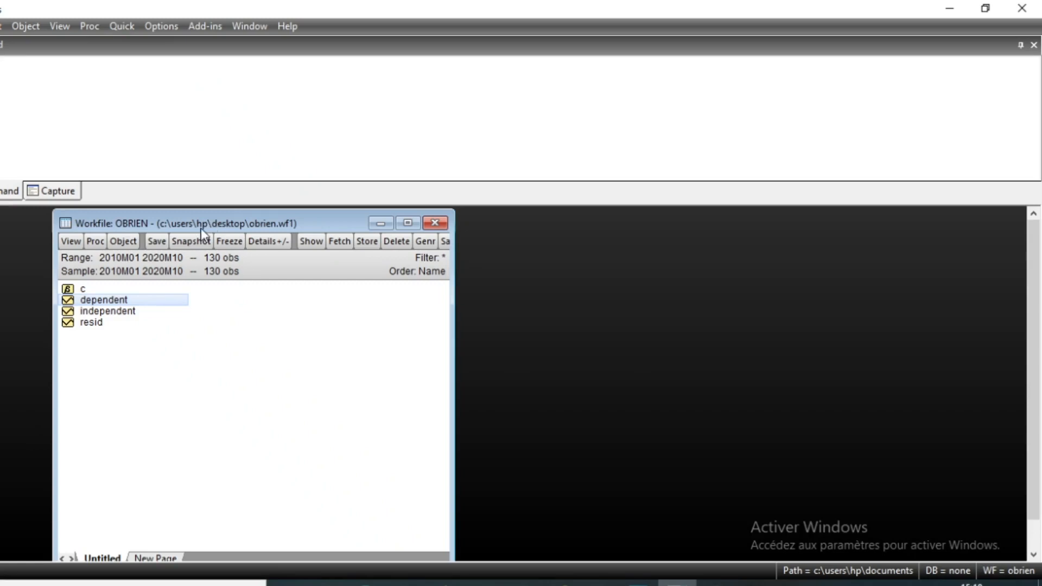
pyautogui.moveTo(229, 228)
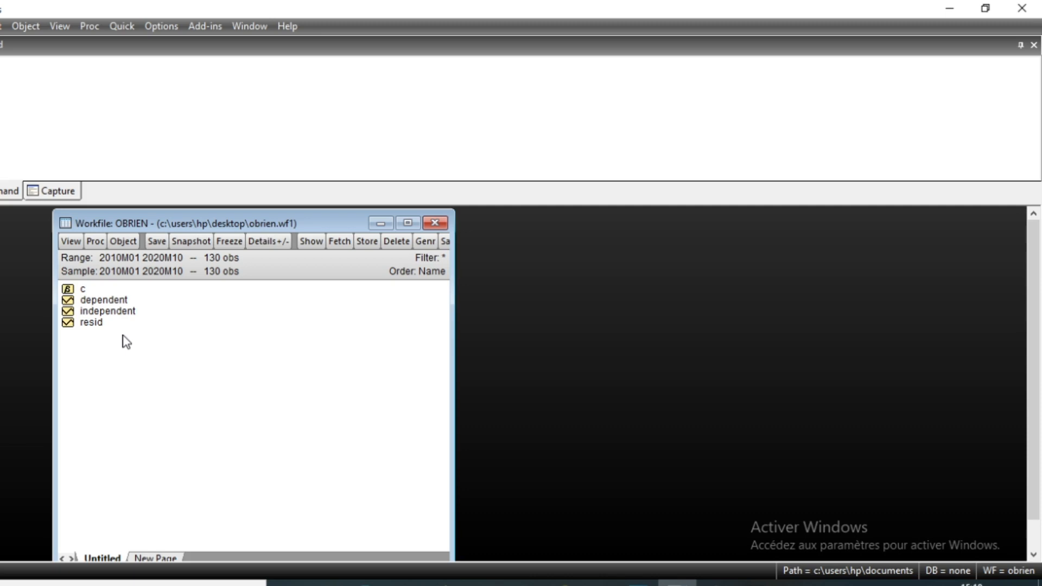
pyautogui.moveTo(137, 341)
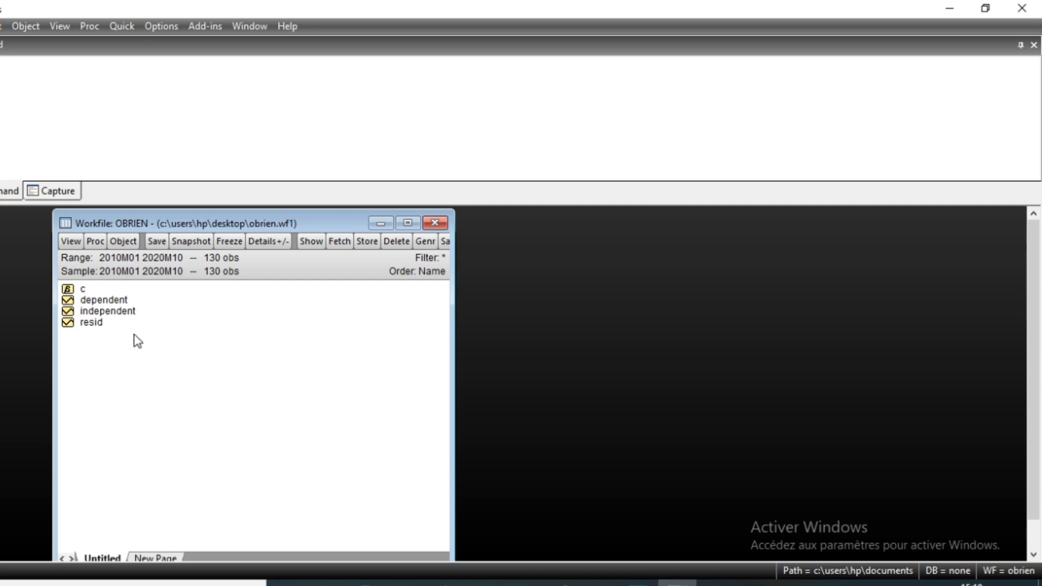
pyautogui.moveTo(168, 21)
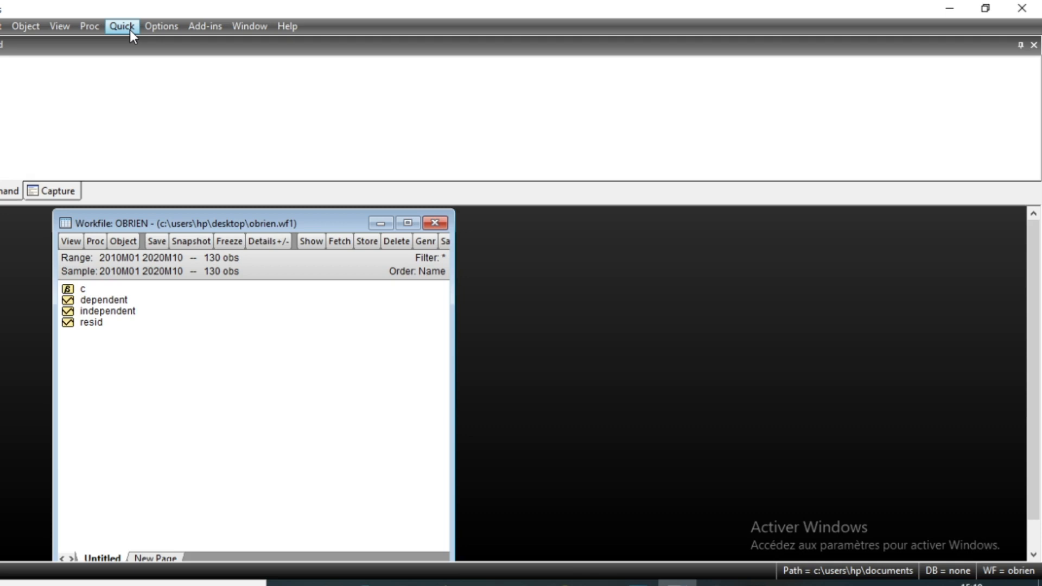
pyautogui.moveTo(118, 302)
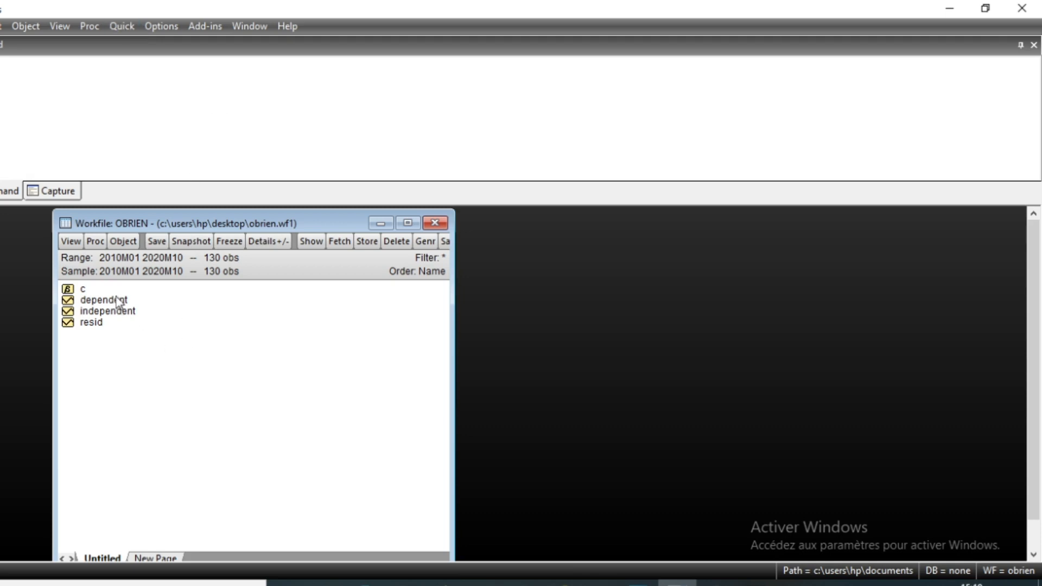
# - After viewing the dependent series graph, estimate LS of dependent on c and independent
pyautogui.doubleClick(105, 300)
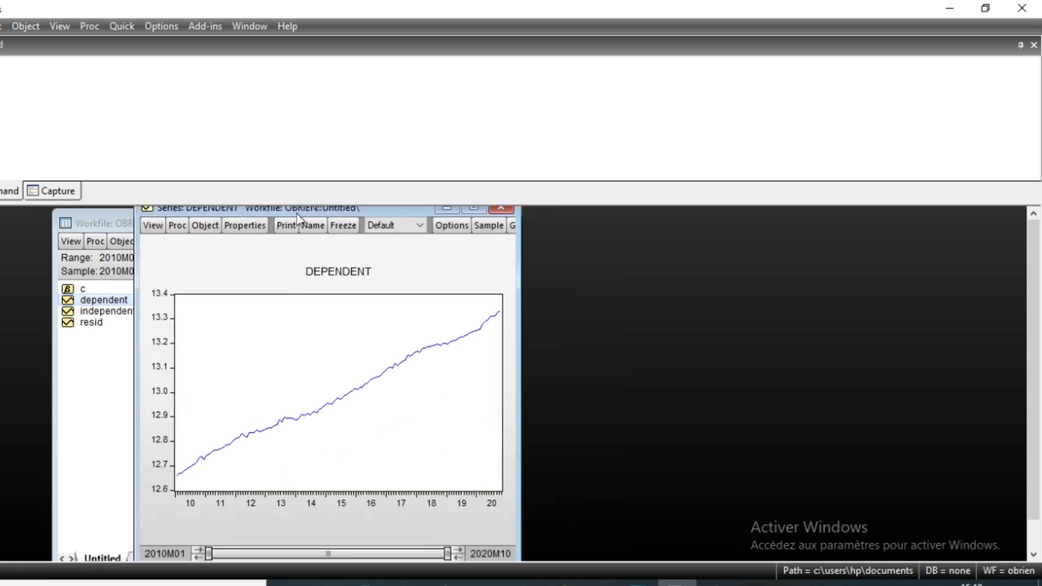
pyautogui.moveTo(555, 306)
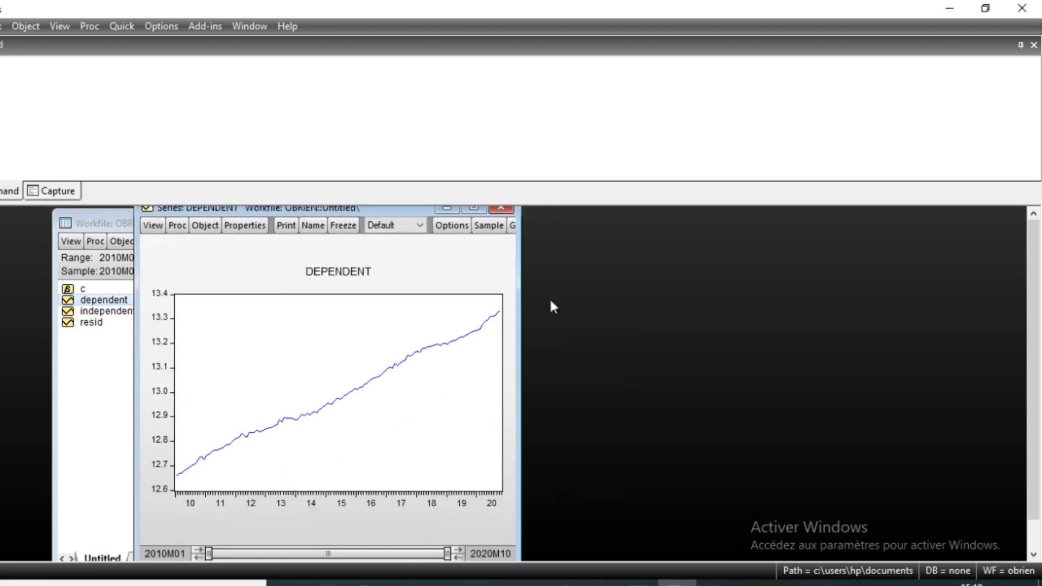
pyautogui.moveTo(452, 424)
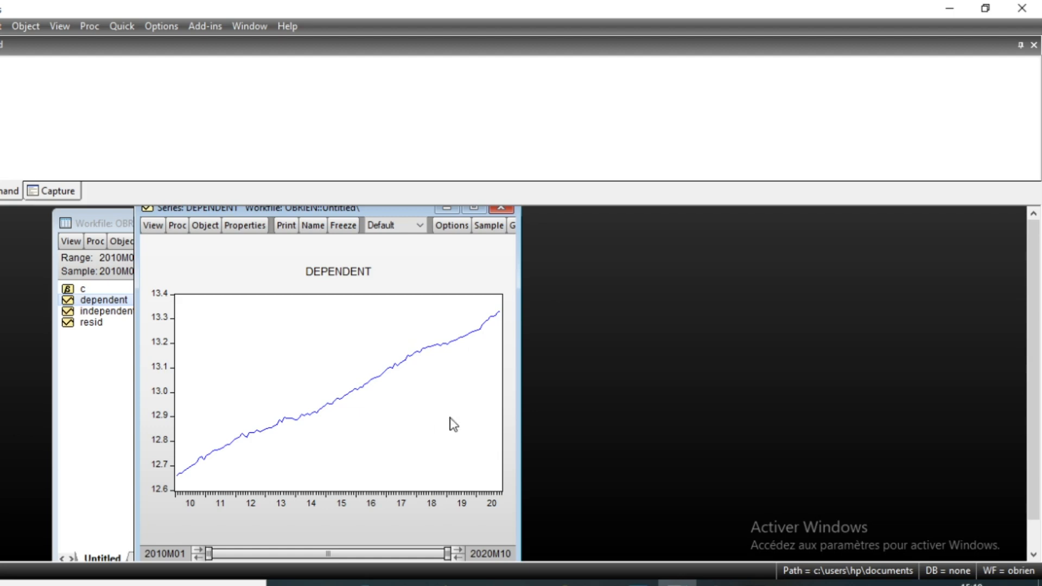
pyautogui.moveTo(195, 461)
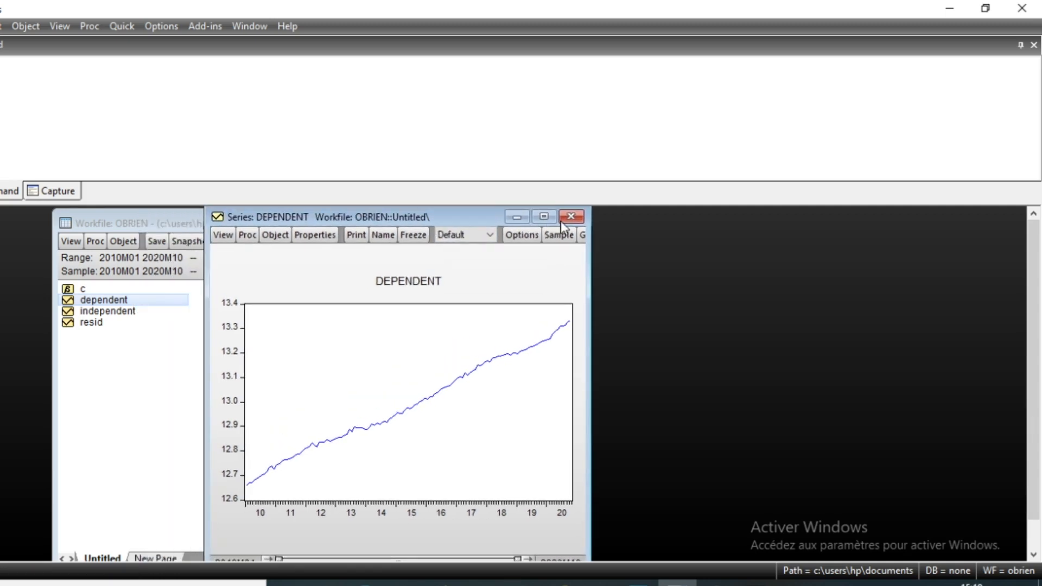
pyautogui.click(121, 26)
pyautogui.write('dep')
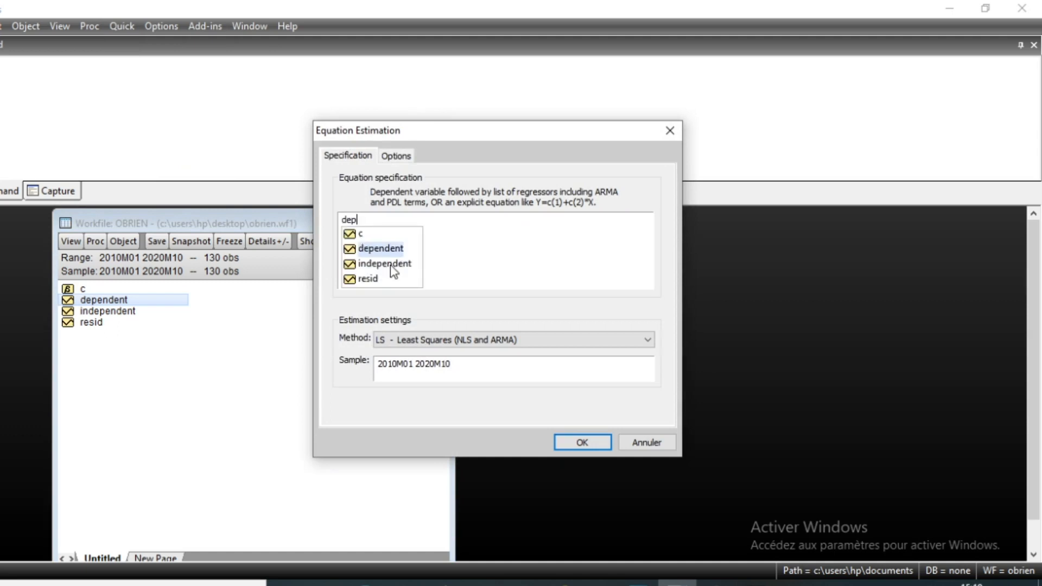
pyautogui.click(380, 248)
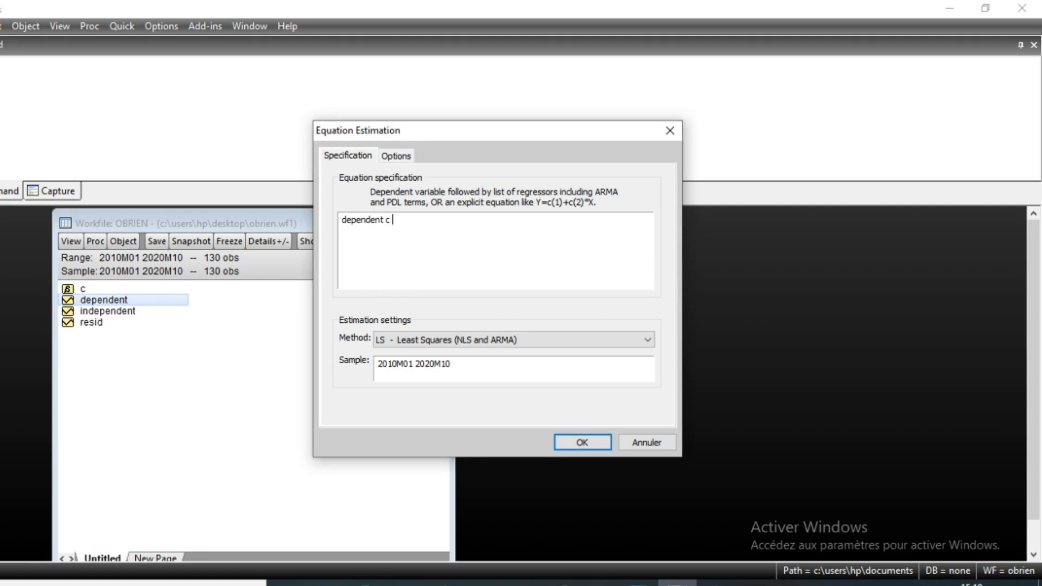
pyautogui.write('independent')
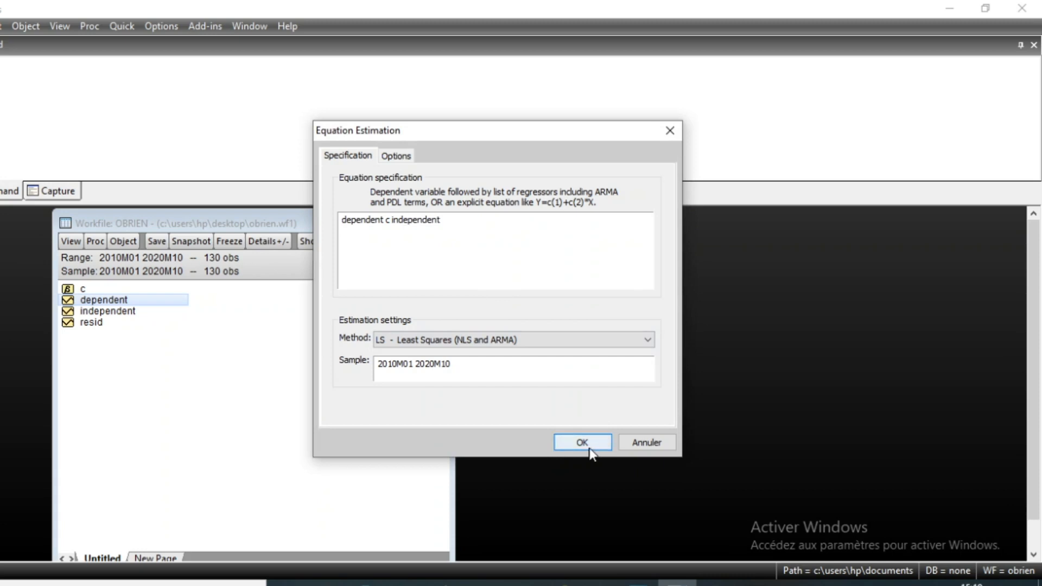
pyautogui.click(580, 441)
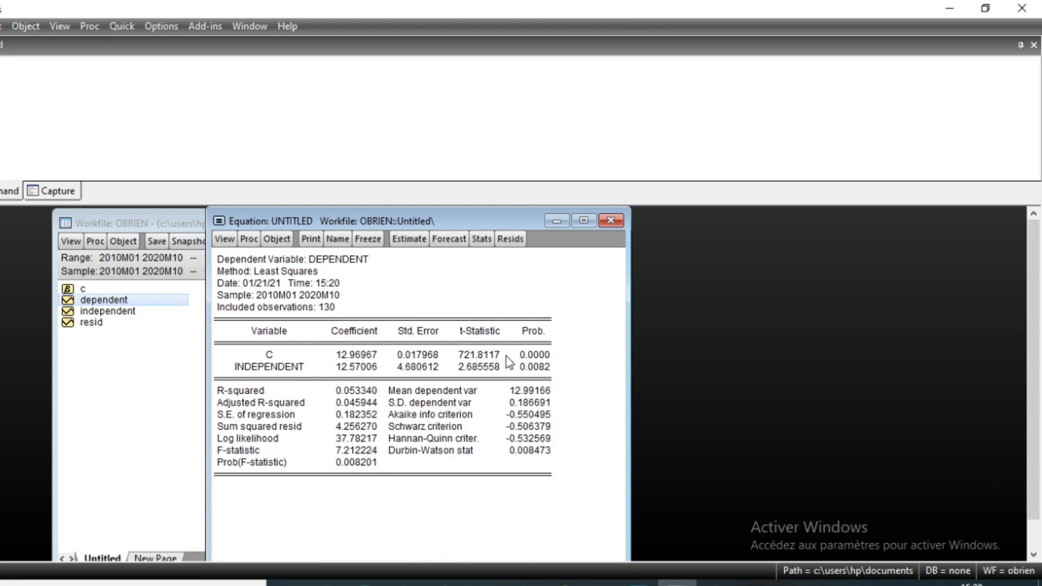
pyautogui.moveTo(316, 384)
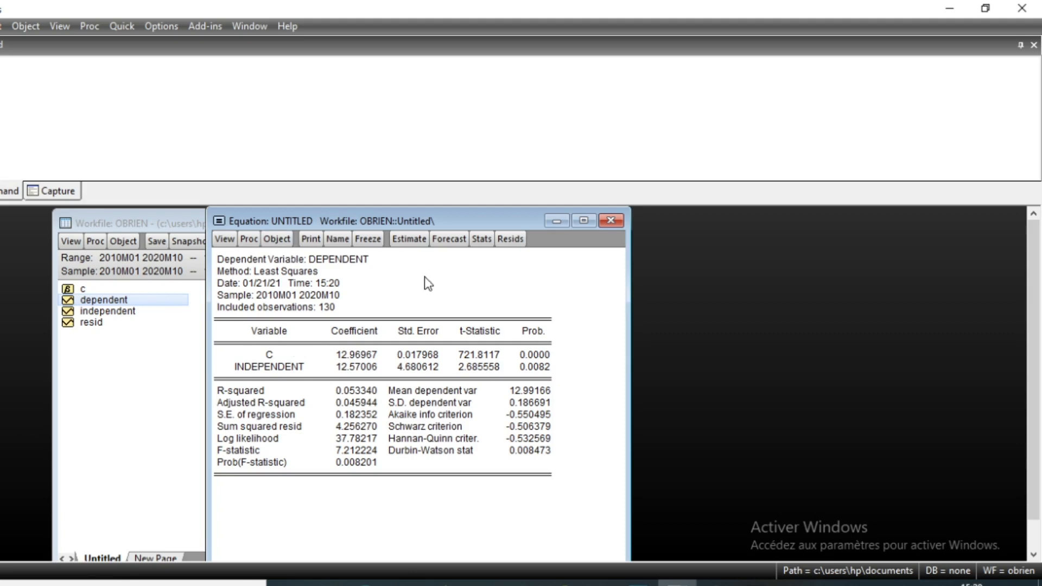
pyautogui.moveTo(277, 390)
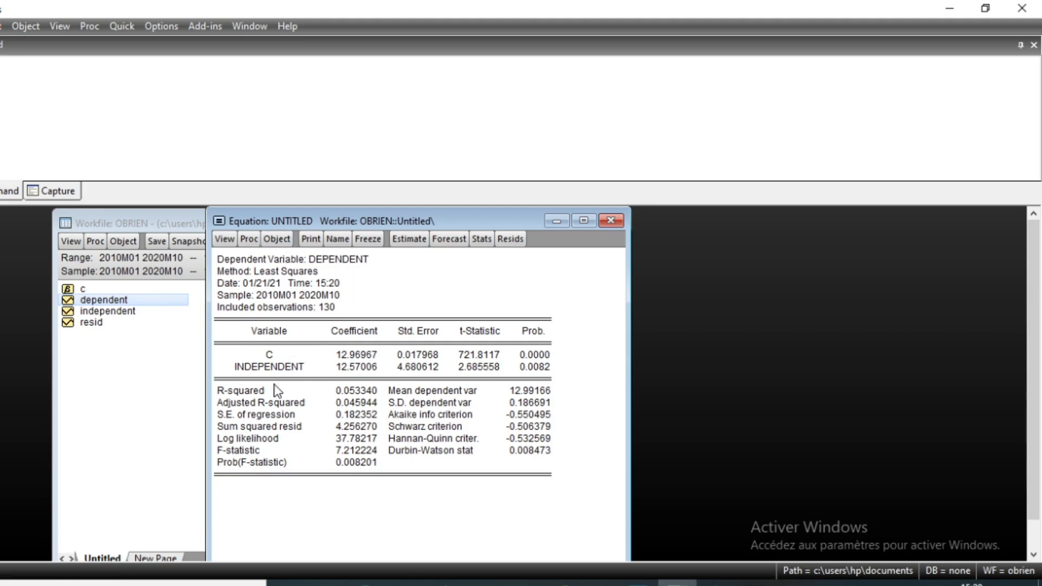
pyautogui.moveTo(264, 415)
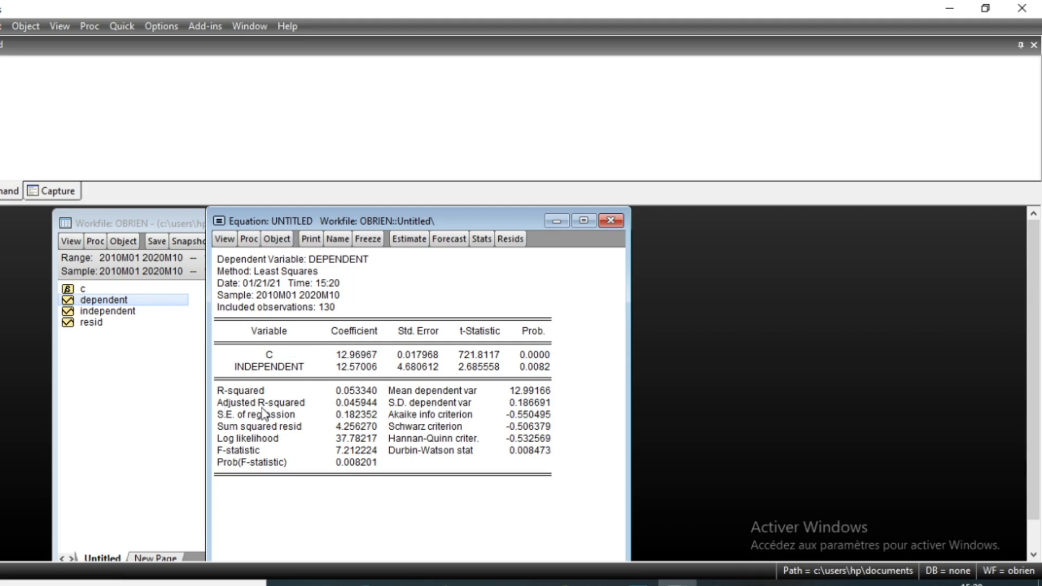
pyautogui.moveTo(354, 399)
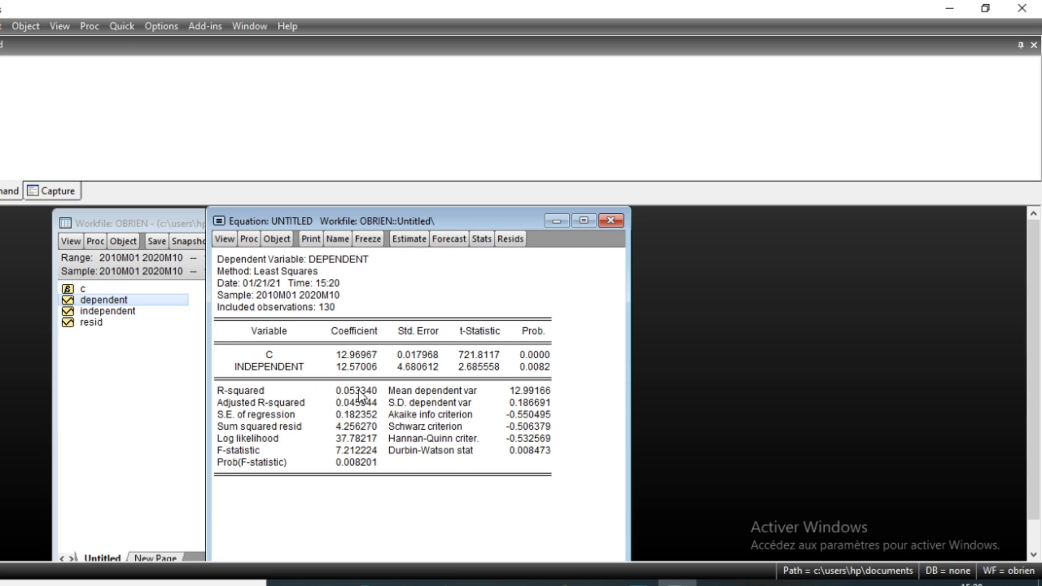
pyautogui.moveTo(540, 411)
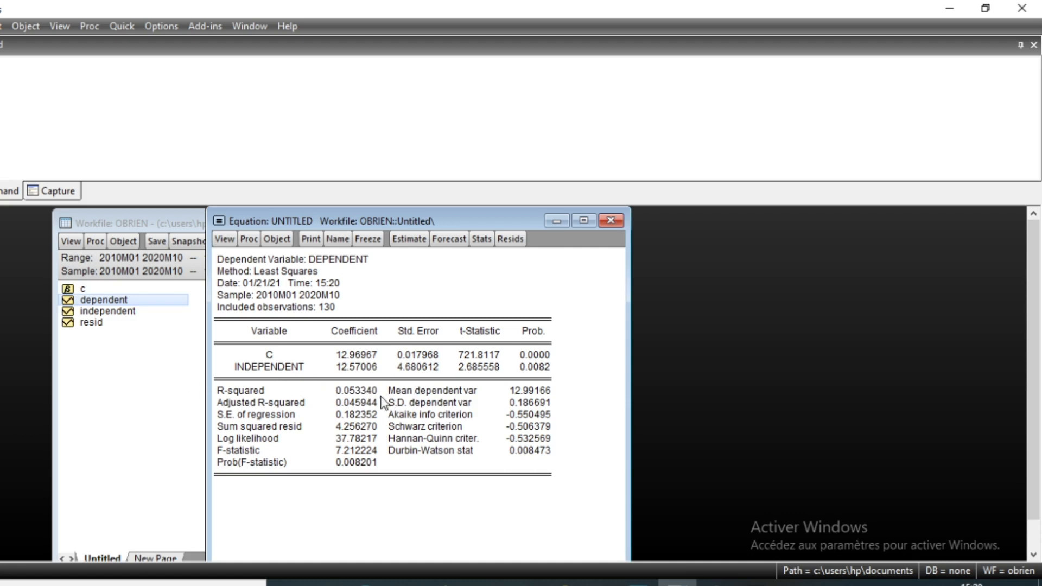
pyautogui.moveTo(299, 391)
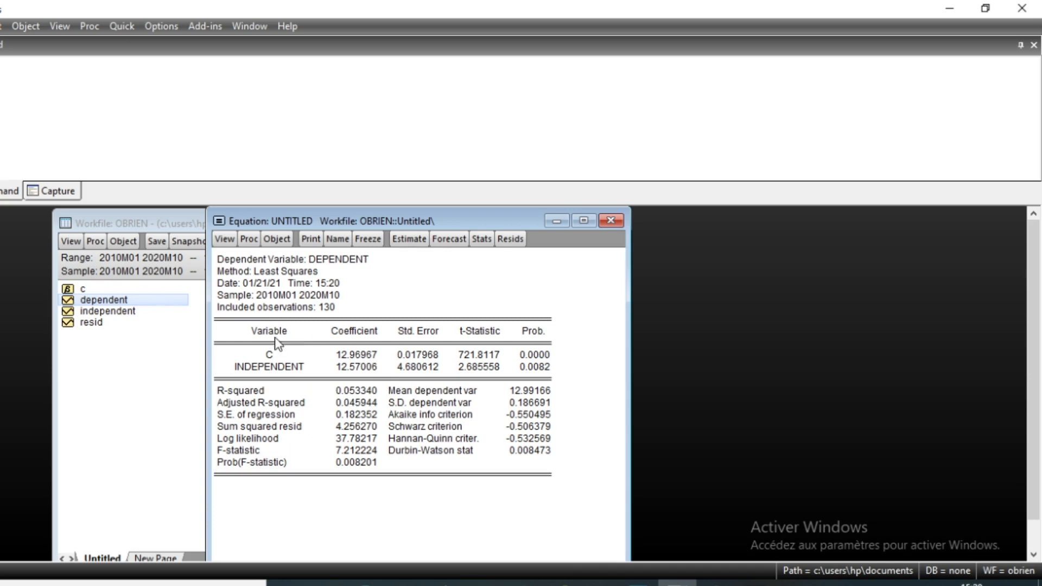
pyautogui.moveTo(156, 352)
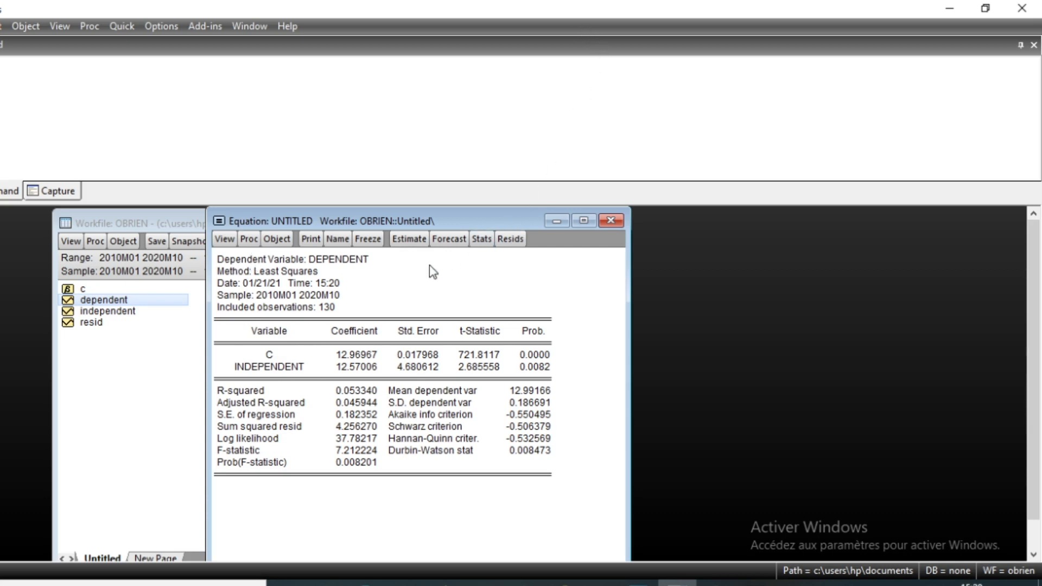
pyautogui.moveTo(272, 403)
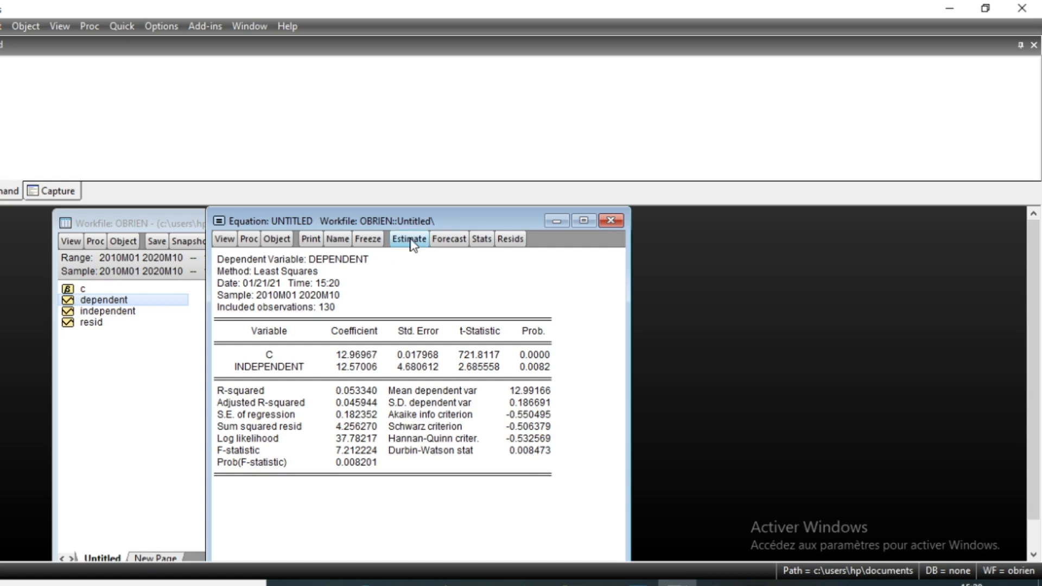
pyautogui.moveTo(416, 245)
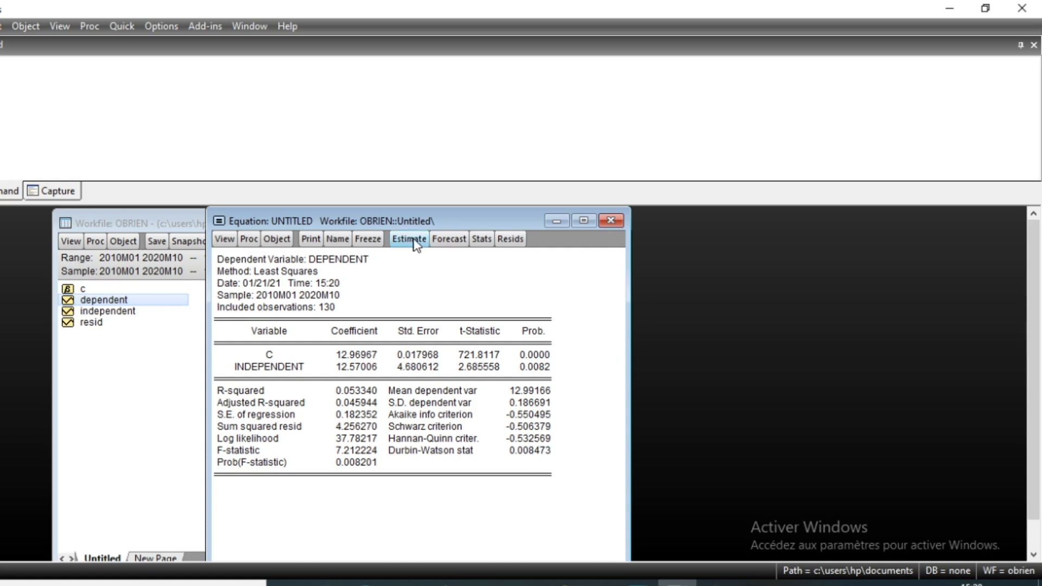
pyautogui.click(408, 239)
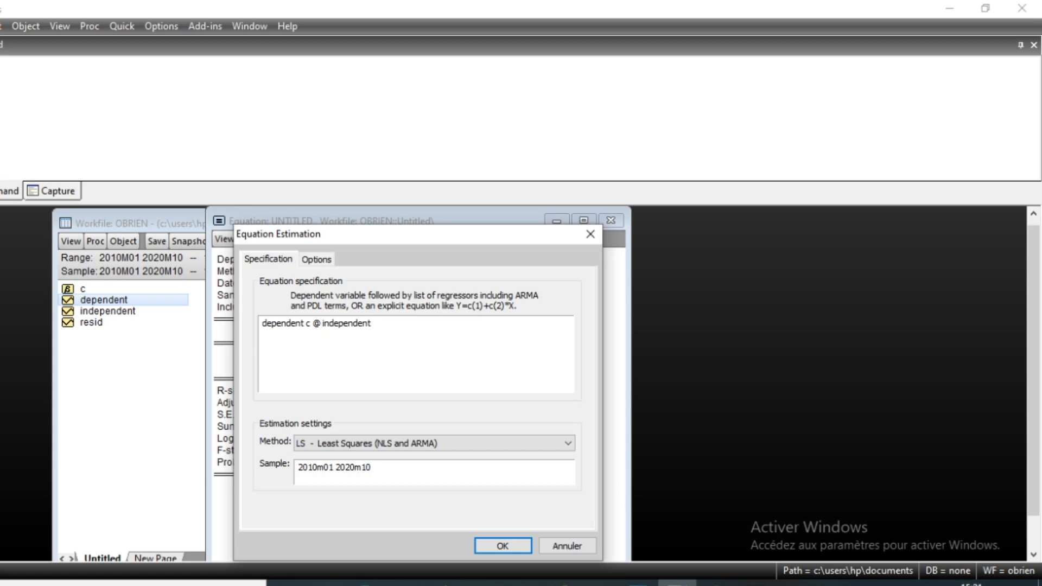
pyautogui.write('trend')
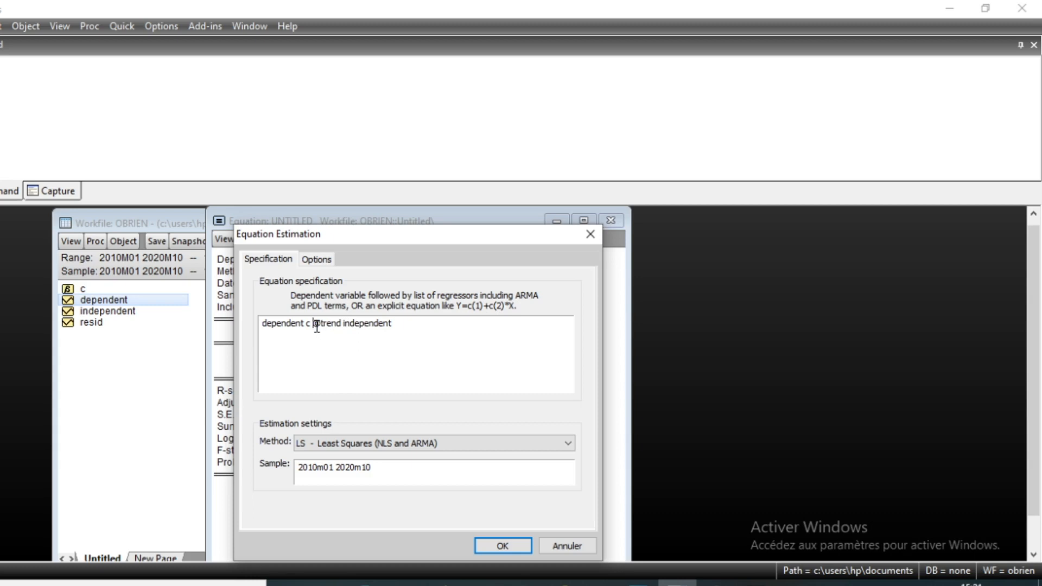
pyautogui.doubleClick(325, 323)
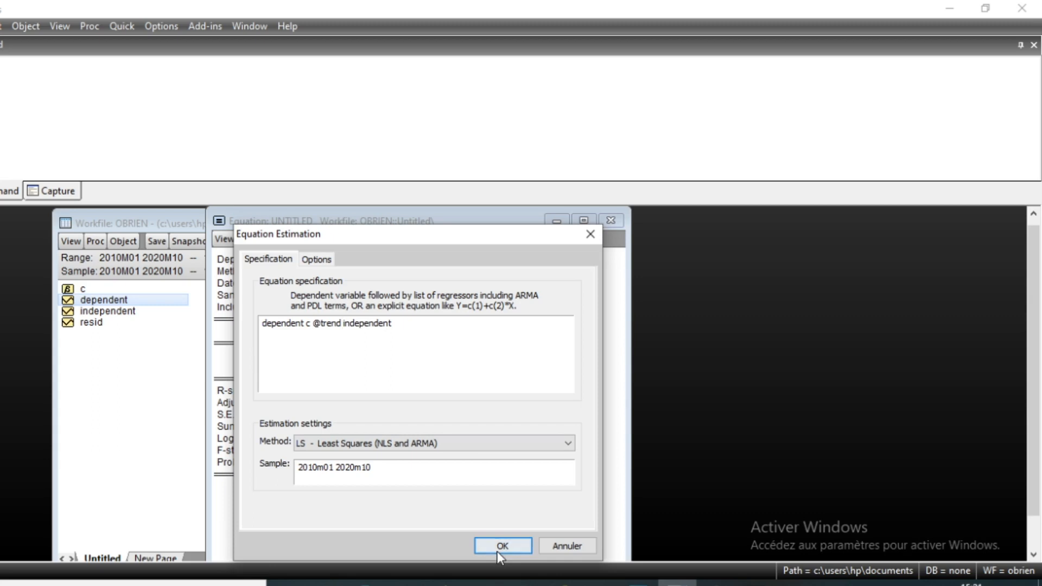
pyautogui.click(501, 545)
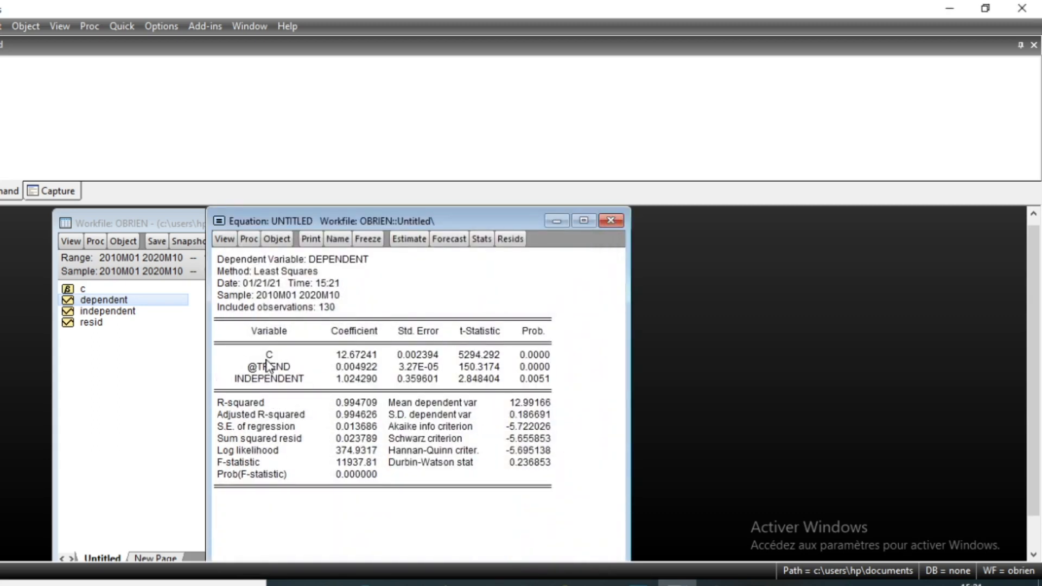
pyautogui.moveTo(509, 369)
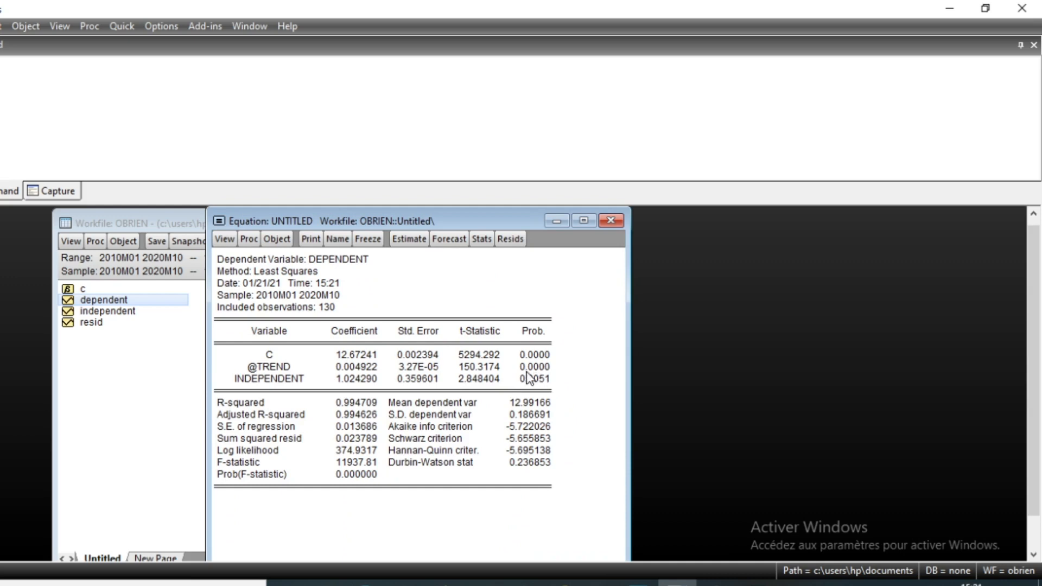
pyautogui.moveTo(343, 381)
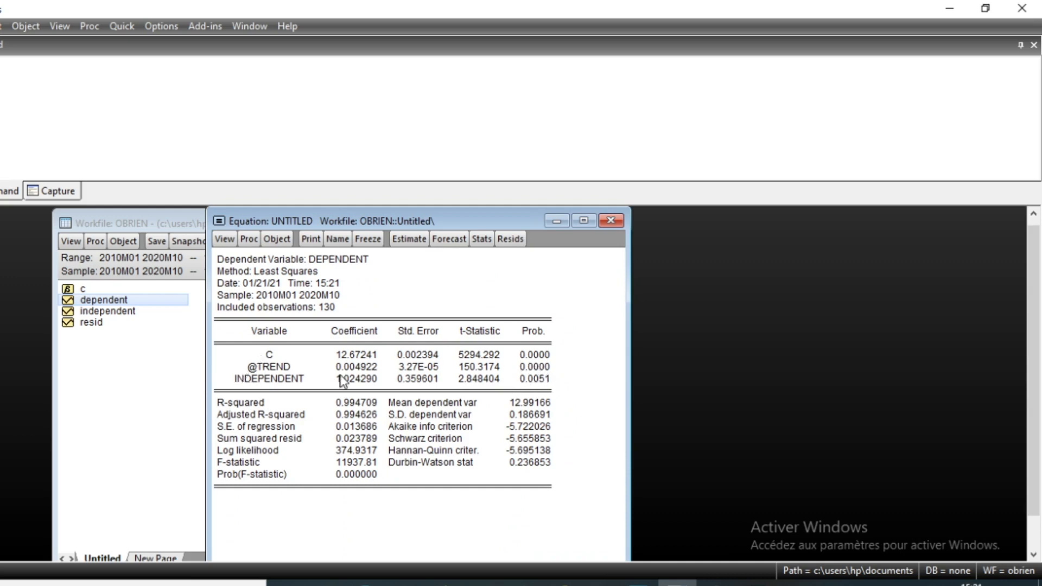
pyautogui.moveTo(362, 406)
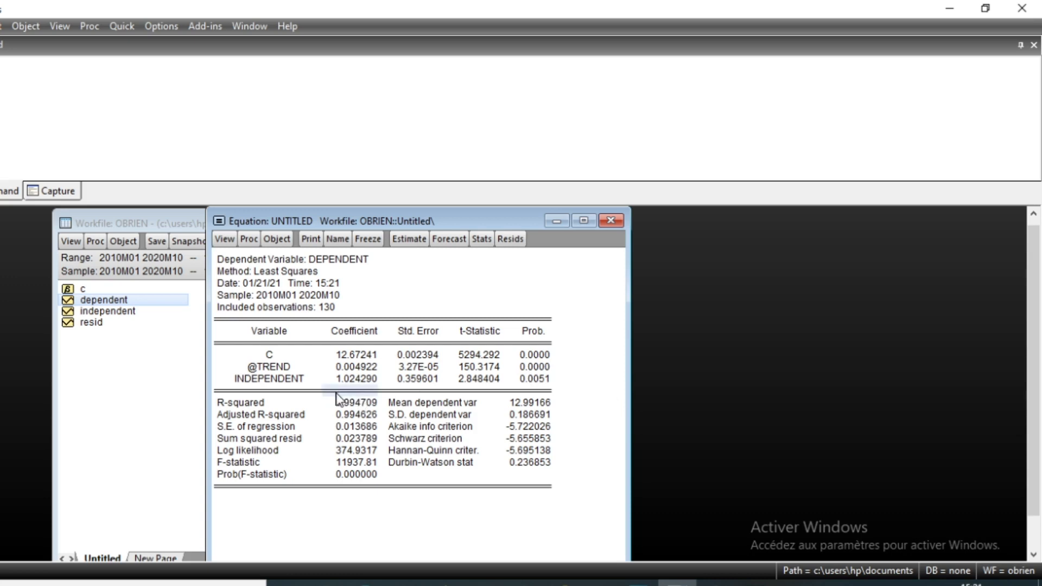
pyautogui.moveTo(376, 415)
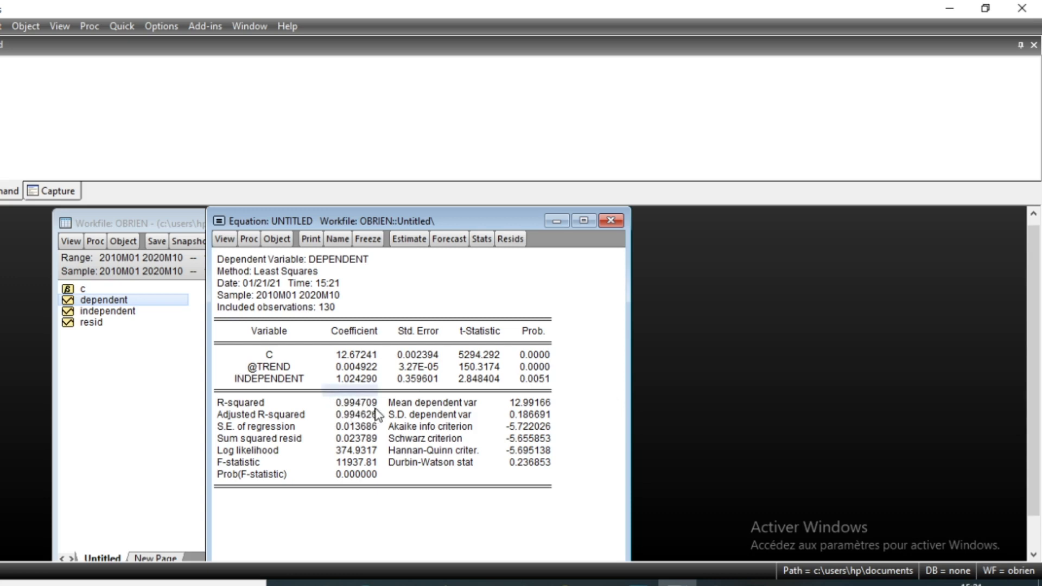
pyautogui.moveTo(322, 424)
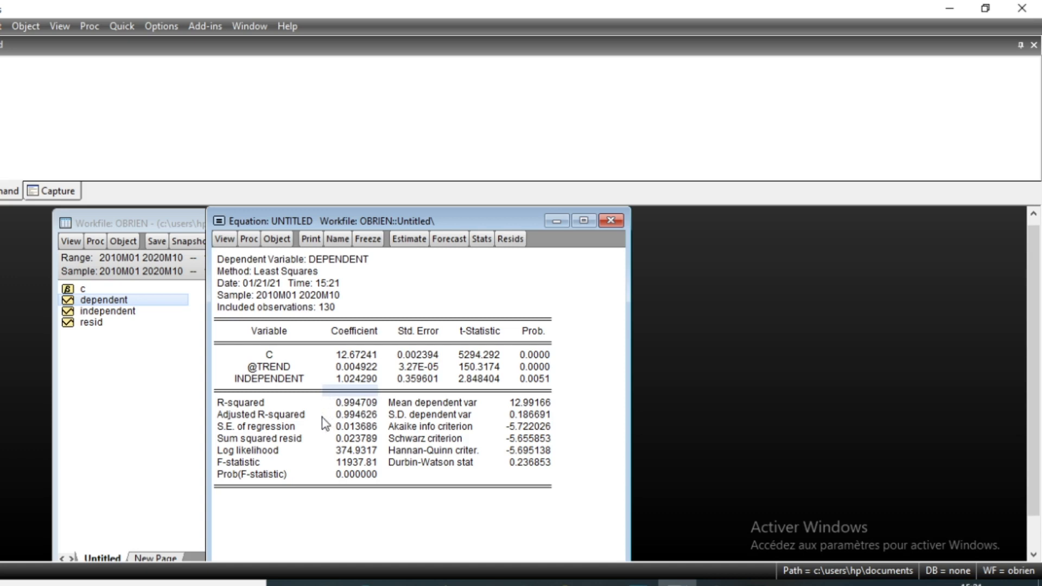
pyautogui.moveTo(308, 359)
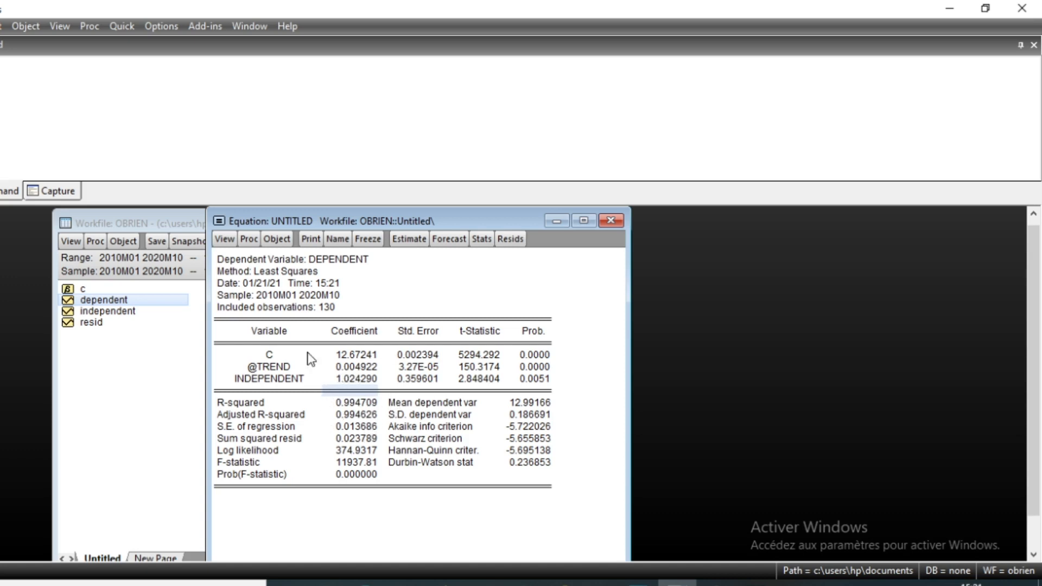
pyautogui.moveTo(263, 229)
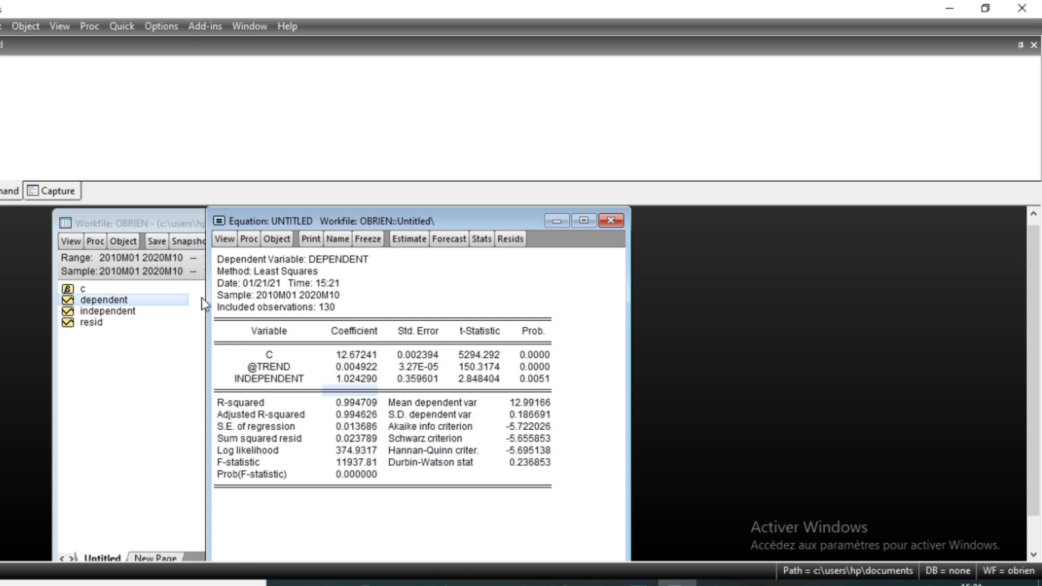
pyautogui.moveTo(304, 460)
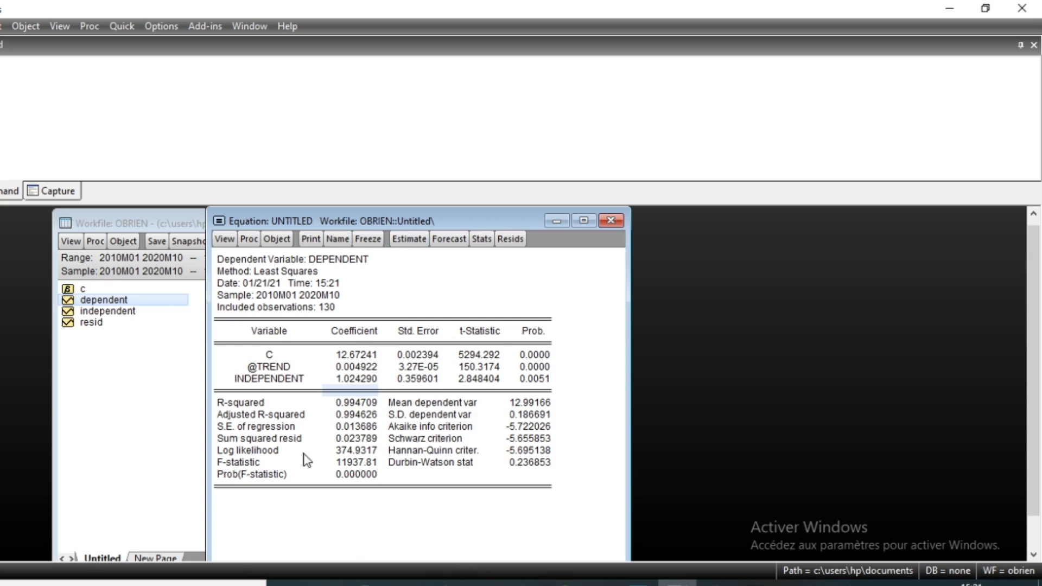
pyautogui.moveTo(259, 422)
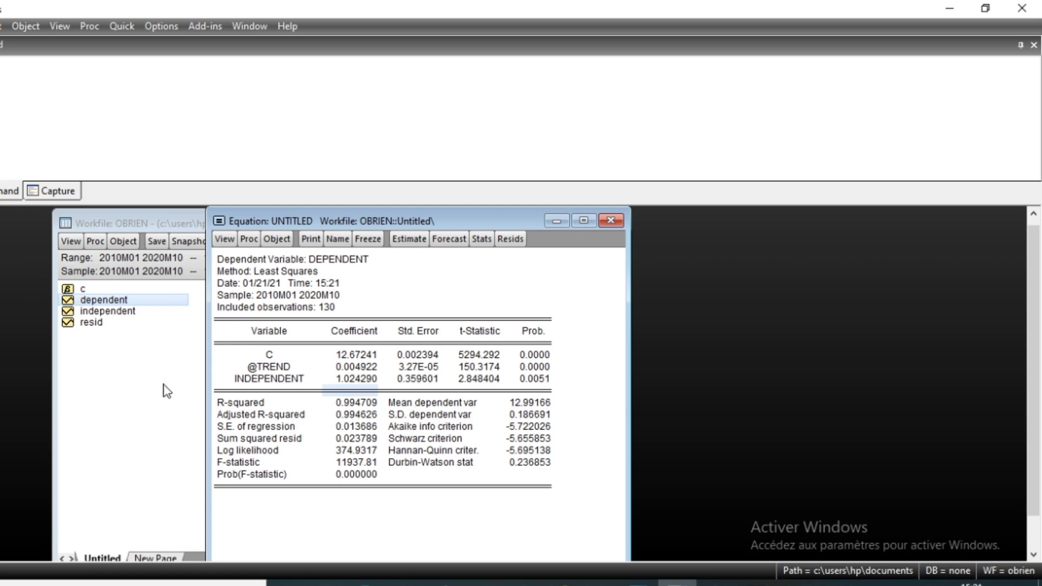
pyautogui.moveTo(483, 329)
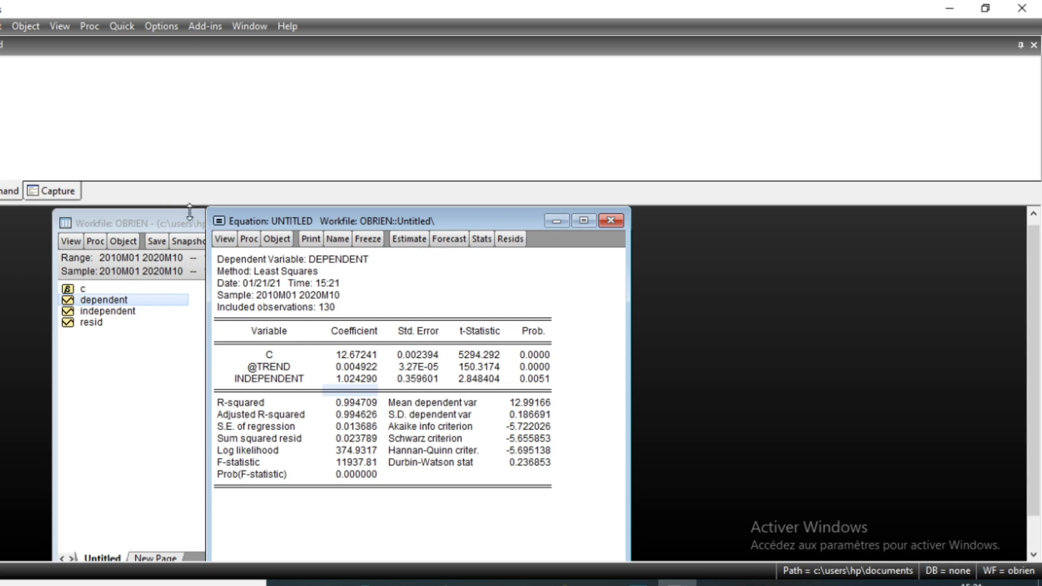
pyautogui.moveTo(329, 349)
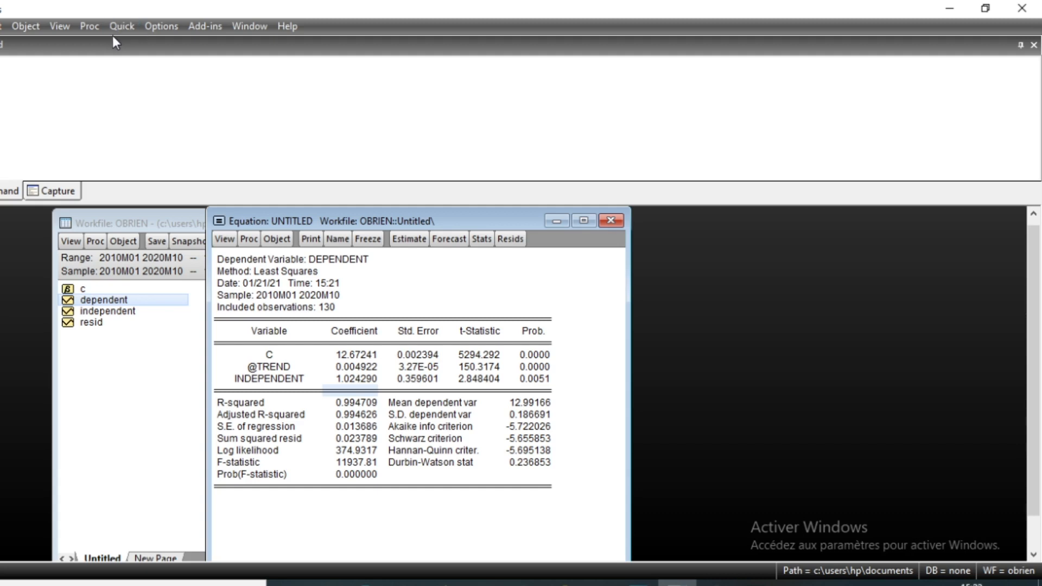
pyautogui.moveTo(119, 44)
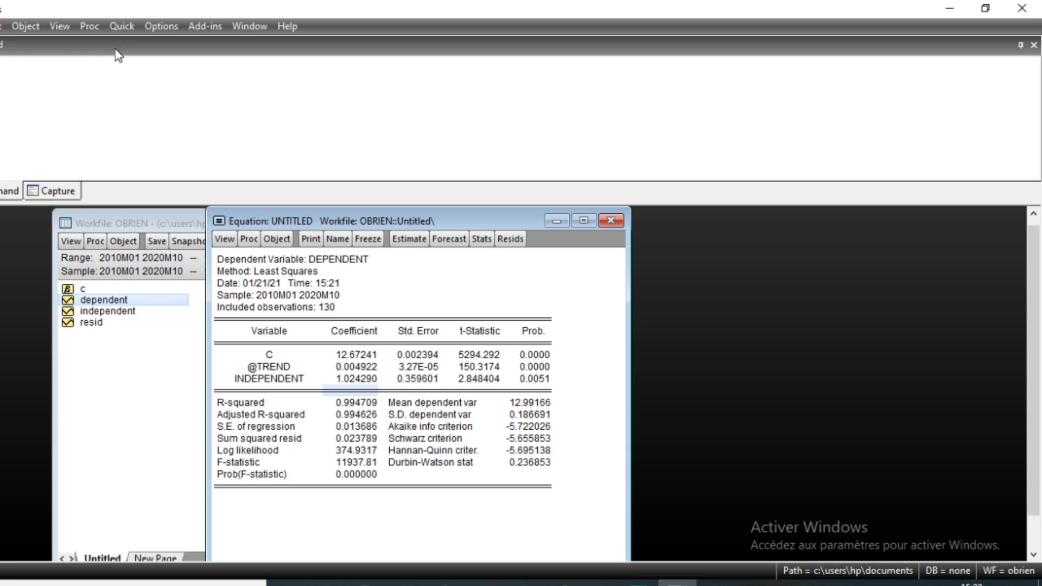
pyautogui.moveTo(352, 103)
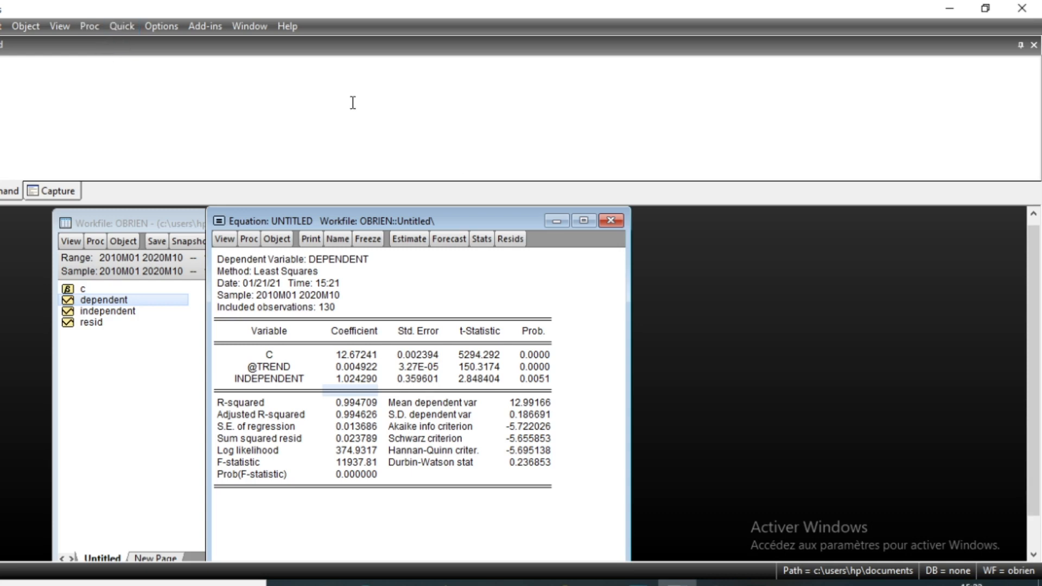